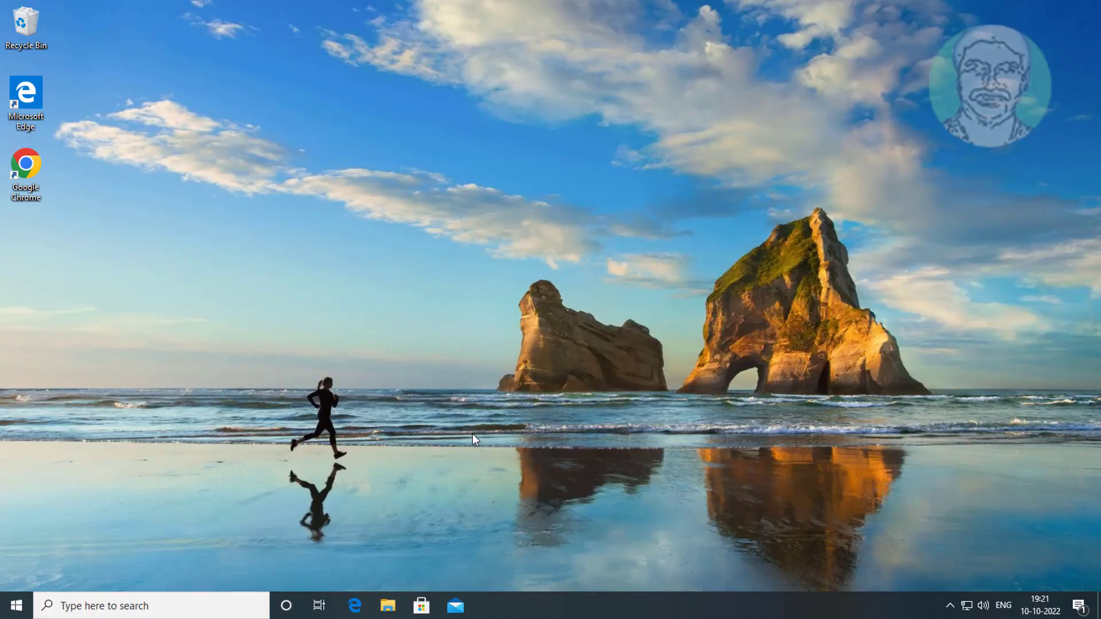
Step: Open Windows Settings from the Start menu
{"action": "left_click", "coordinate": [16, 605]}
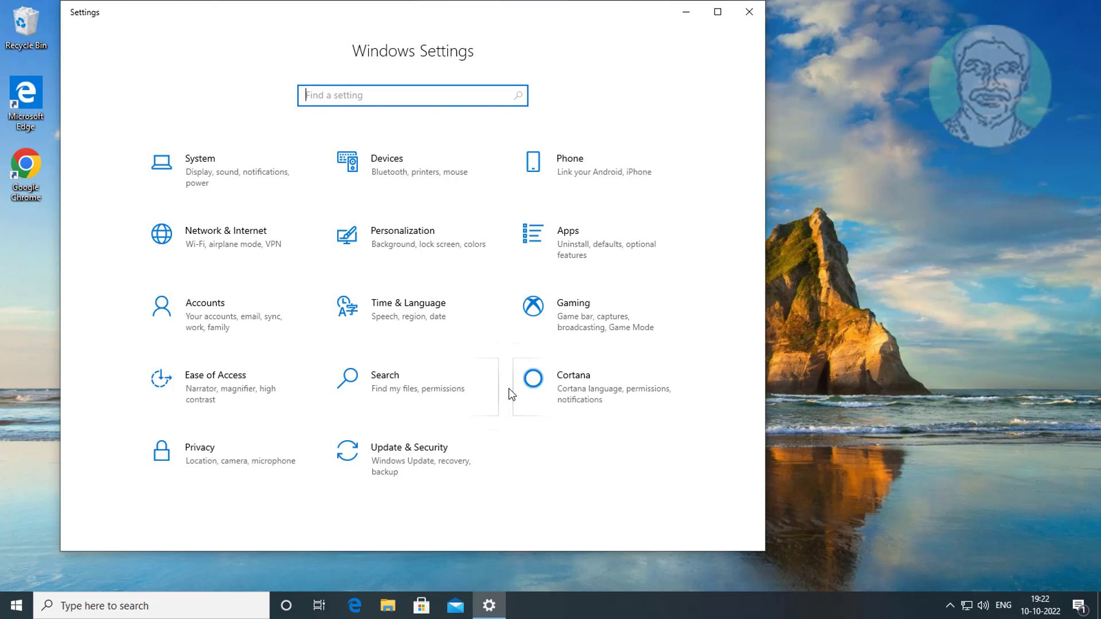
{"action": "mouse_move", "coordinate": [217, 197]}
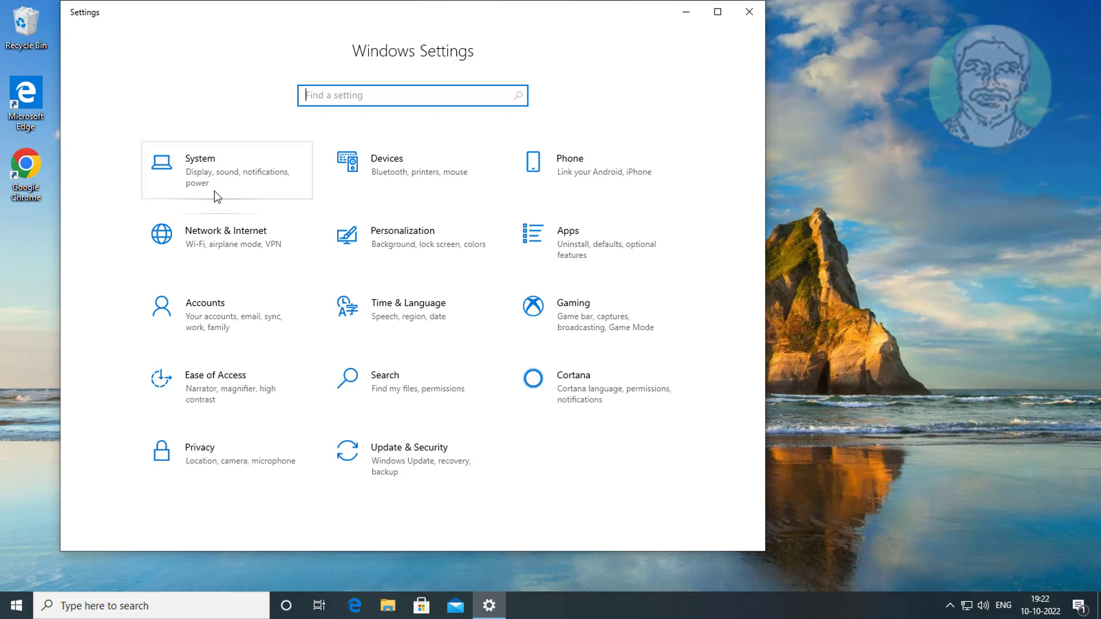
Step: Under System > Notifications & actions, uncheck 'Show me the Windows welcome experience after updates'
{"action": "left_click", "coordinate": [200, 171]}
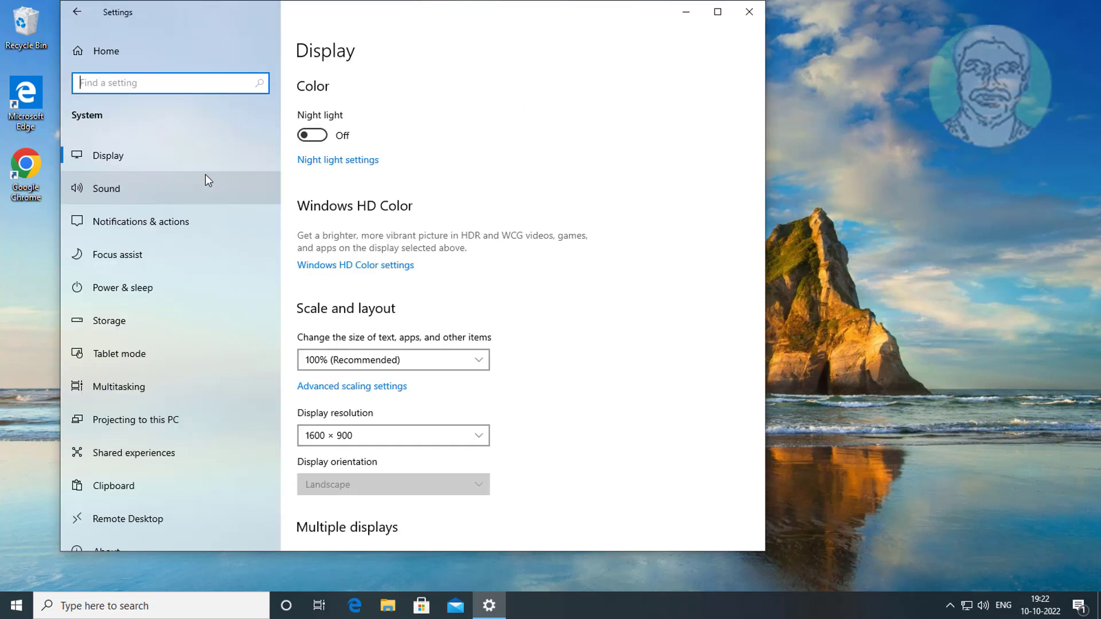
{"action": "left_click", "coordinate": [141, 221]}
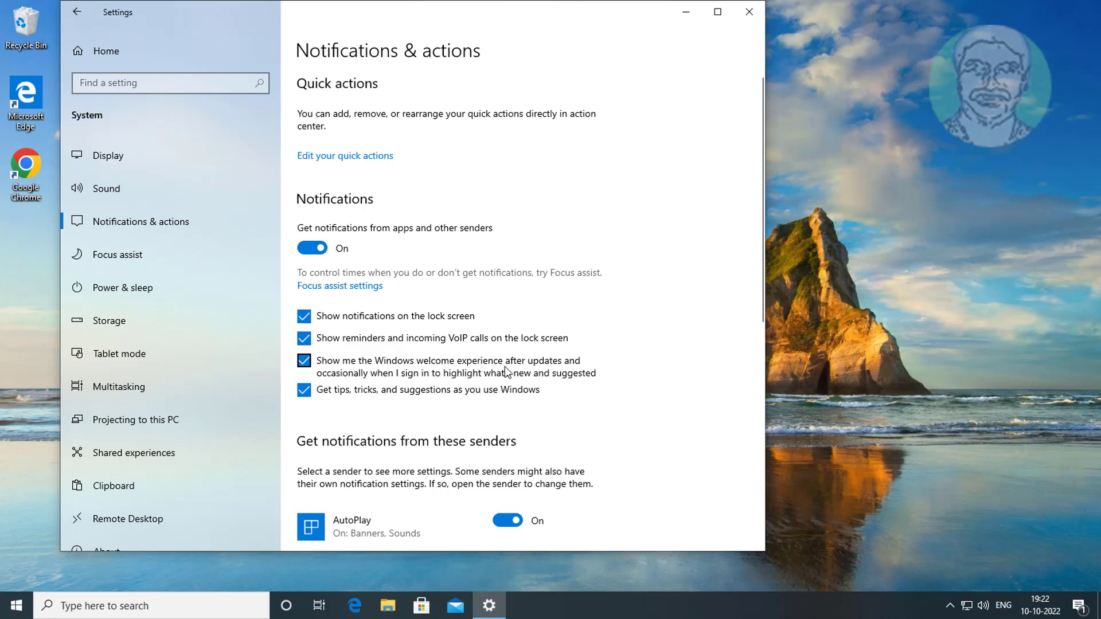
{"action": "mouse_move", "coordinate": [397, 378]}
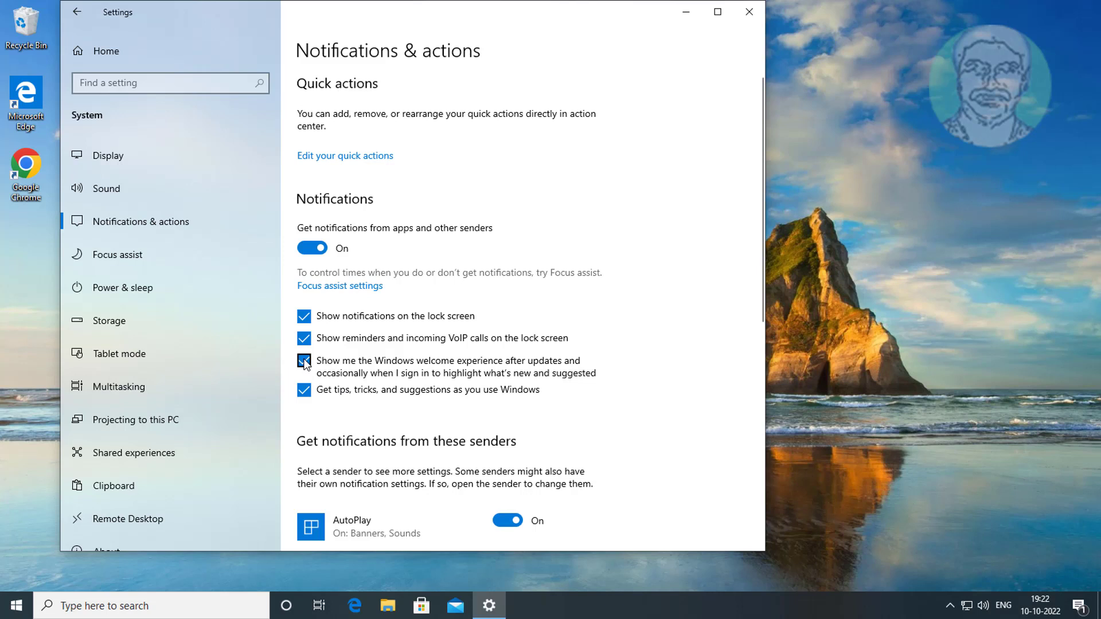
{"action": "left_click", "coordinate": [303, 360]}
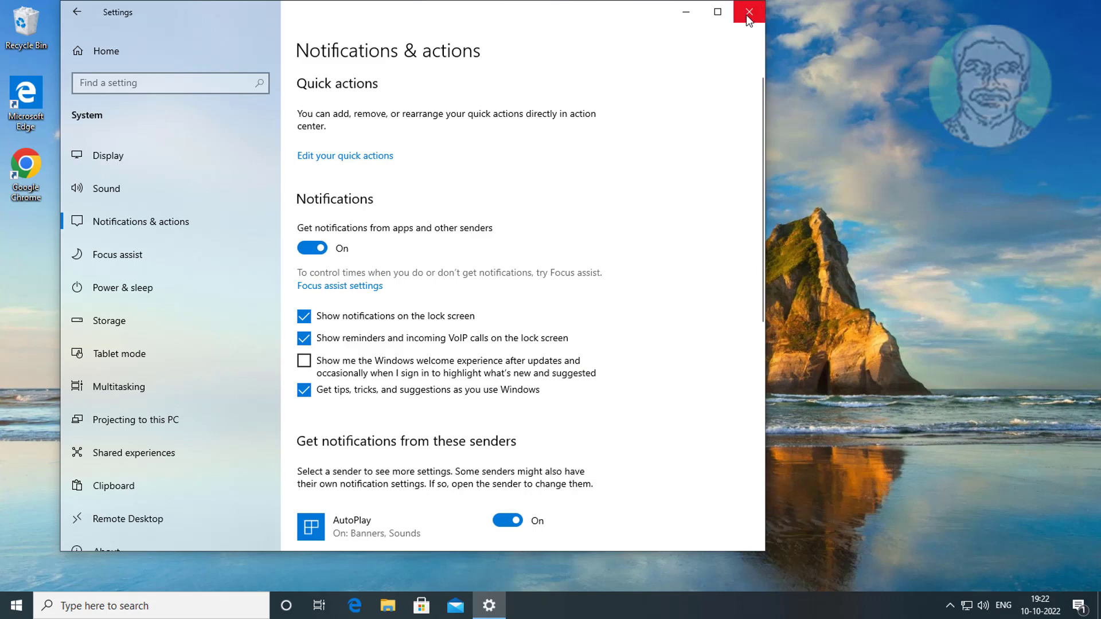
Step: Close Settings and launch Google Chrome from the desktop icon
{"action": "left_click", "coordinate": [747, 12]}
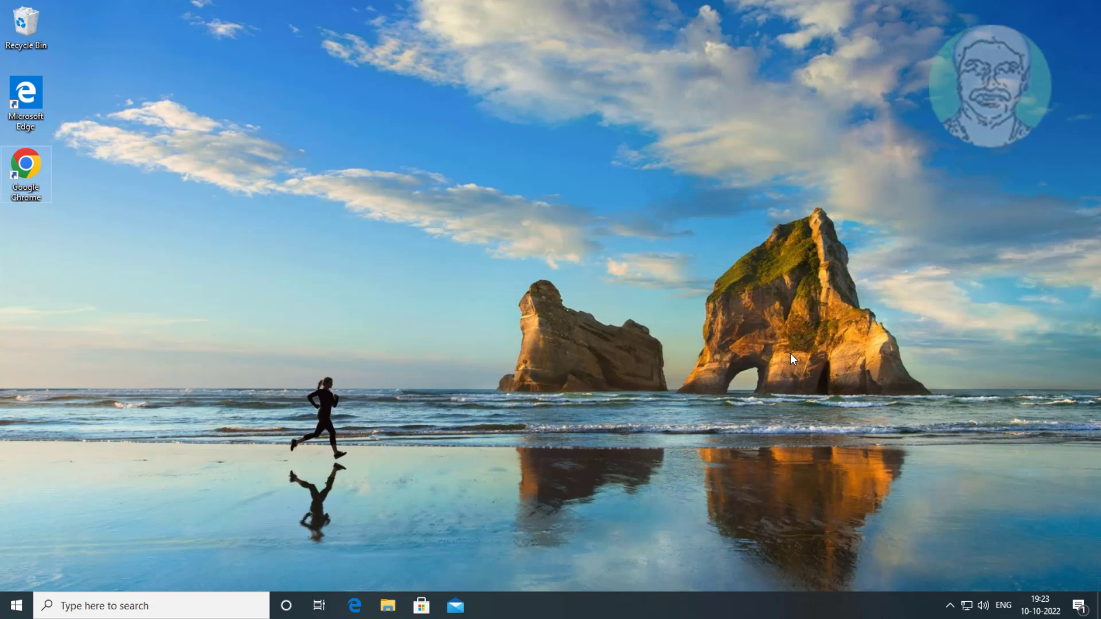
{"action": "double_click", "coordinate": [26, 168]}
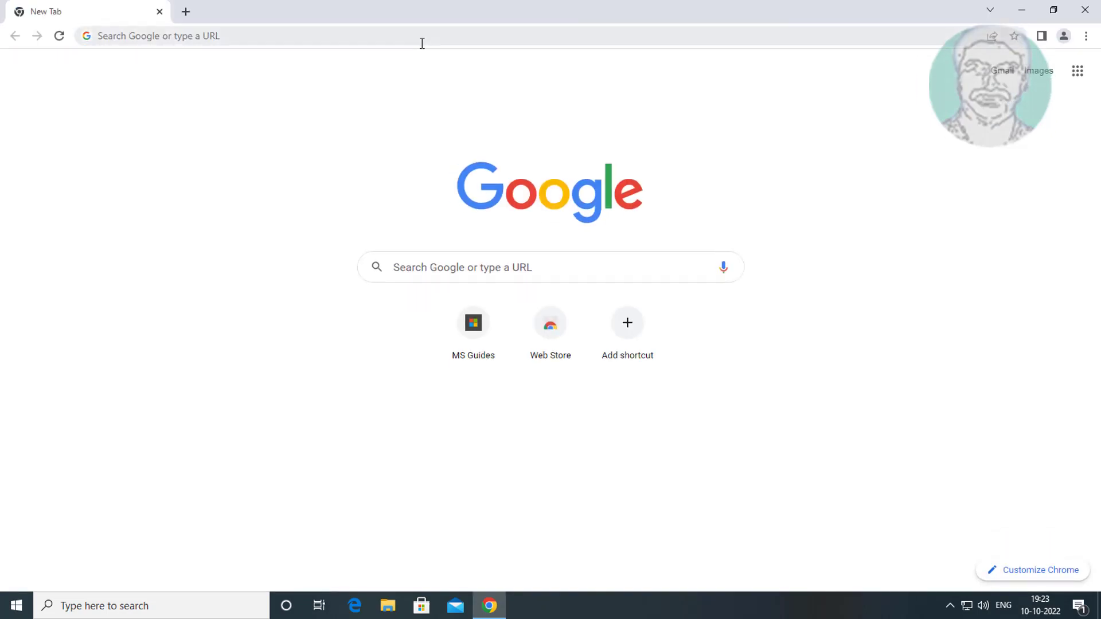
Step: Search 'windows 10 download' and open Microsoft's Download Windows 10 page
{"action": "type", "text": "win"}
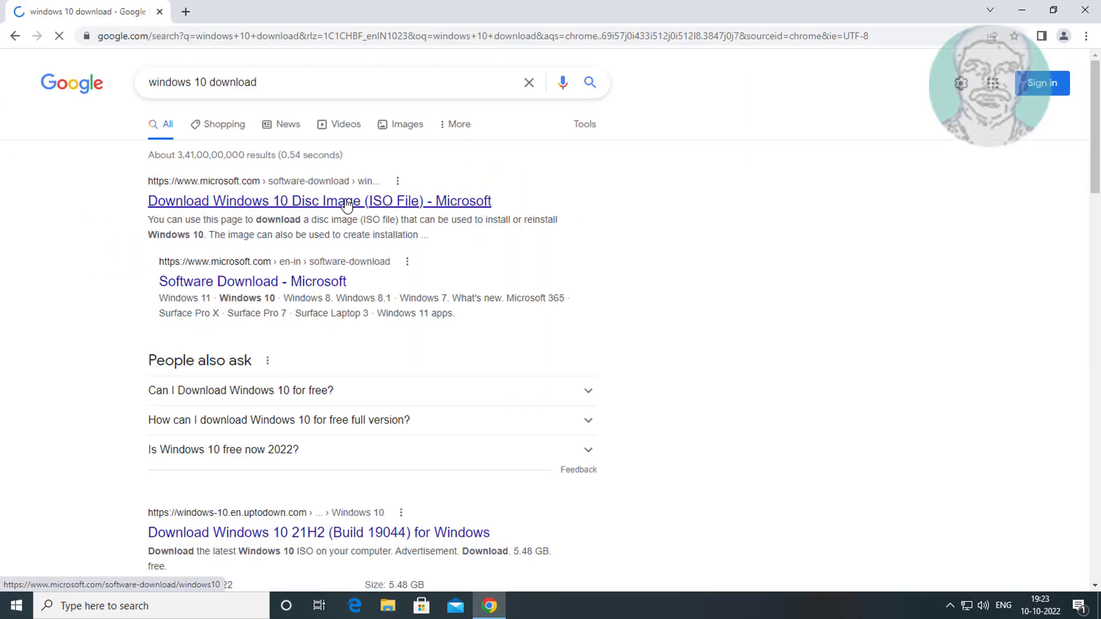
{"action": "left_click", "coordinate": [319, 201]}
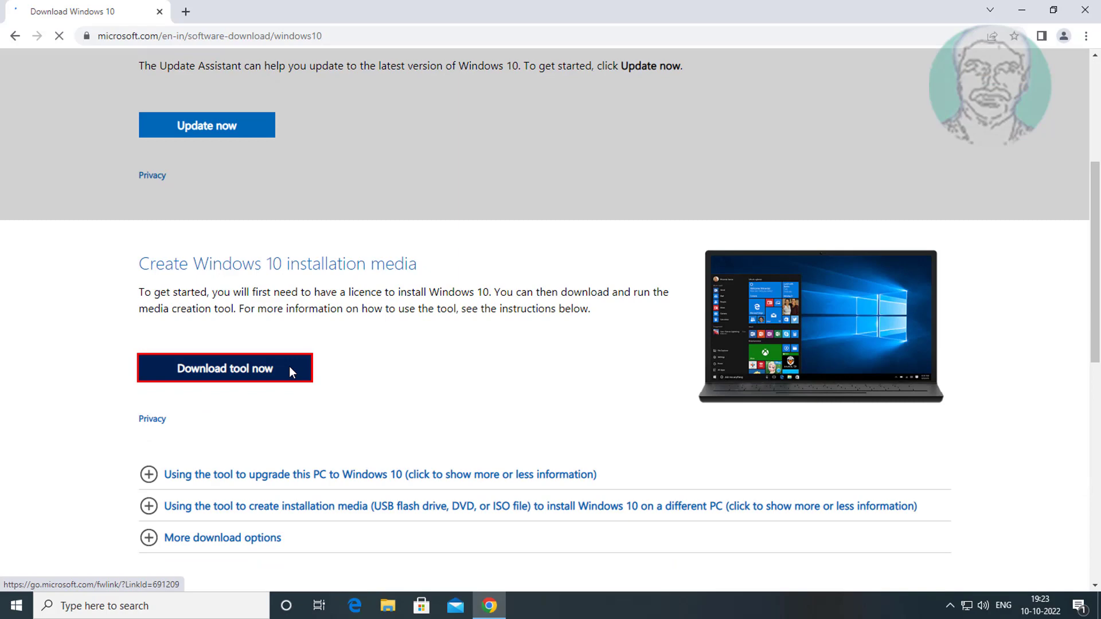
Step: Download the media creation tool via 'Download tool now' and run it
{"action": "left_click", "coordinate": [225, 368]}
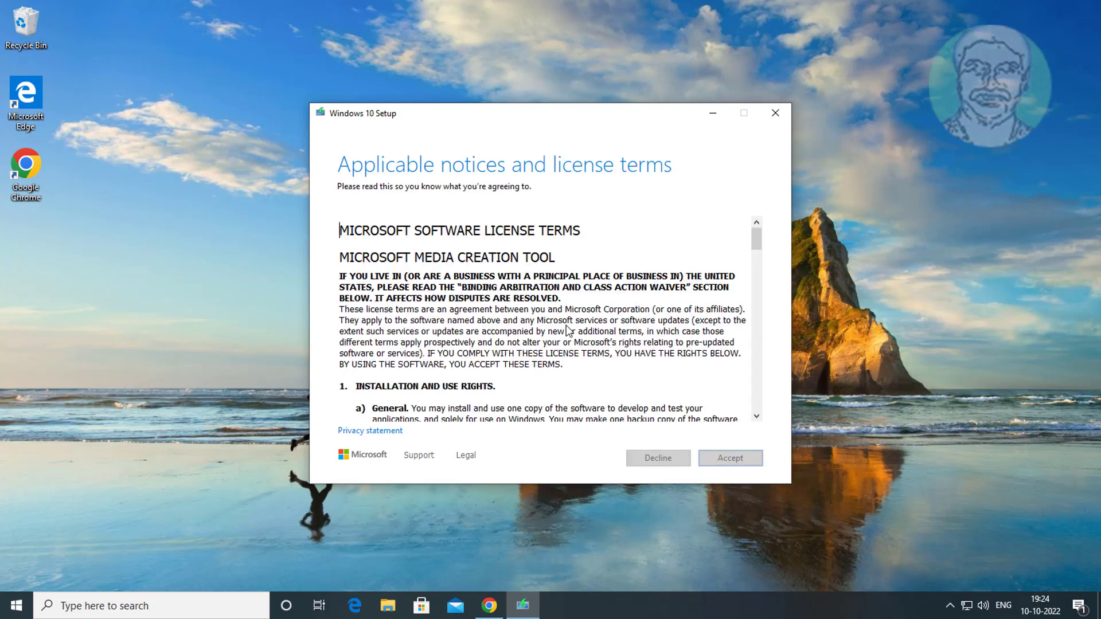
Step: Accept the Windows 10 Setup license terms and continue with 'Upgrade this PC now'
{"action": "left_click", "coordinate": [729, 458]}
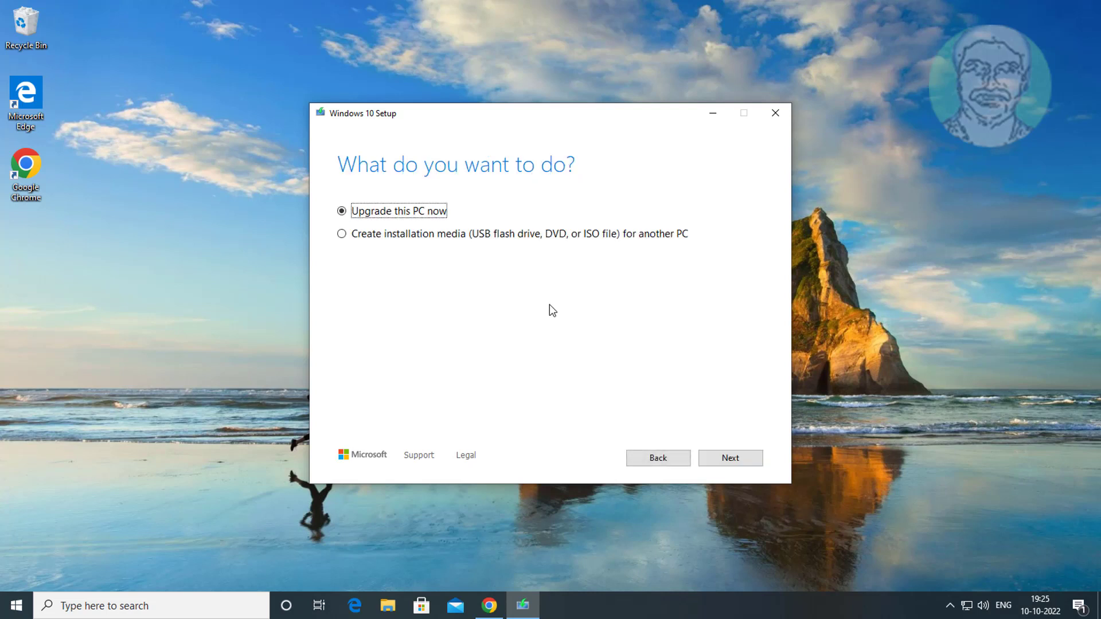
{"action": "mouse_move", "coordinate": [528, 248]}
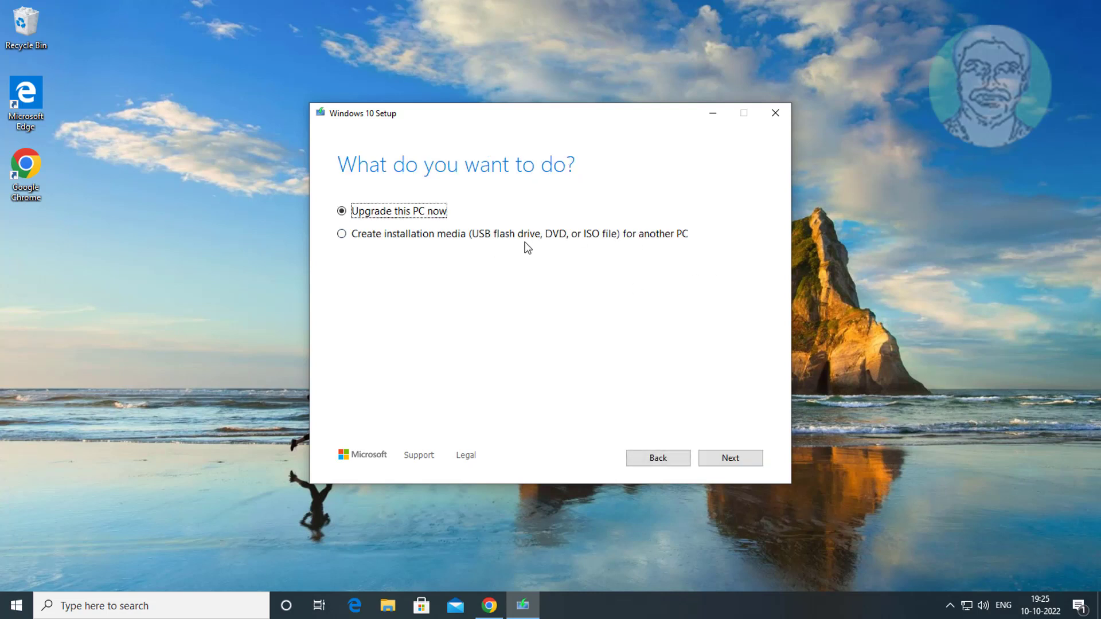
{"action": "left_click", "coordinate": [729, 458]}
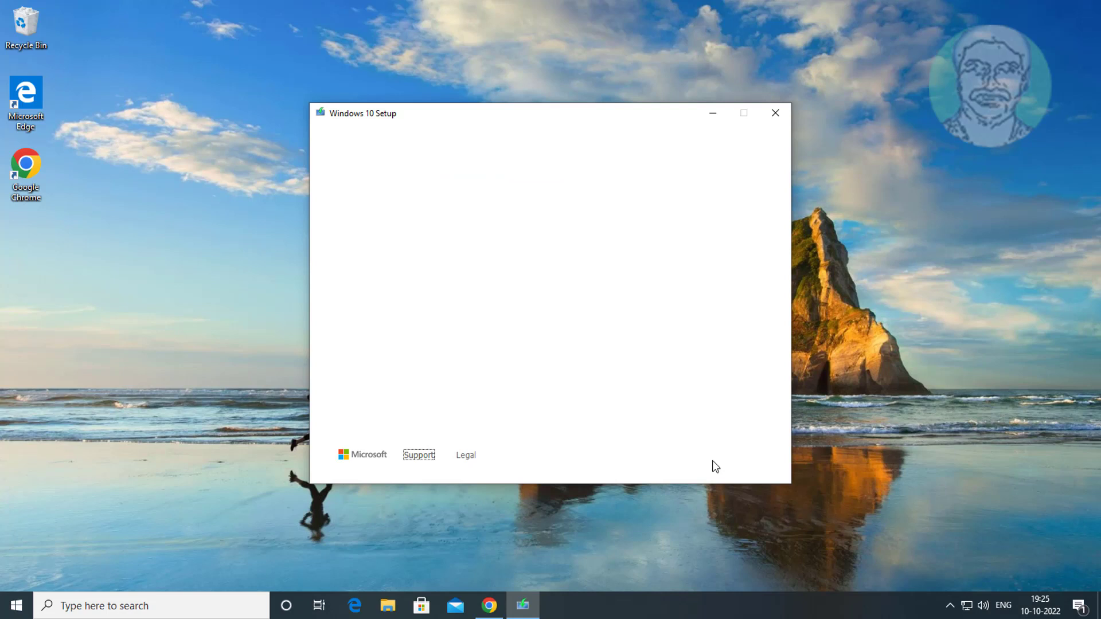